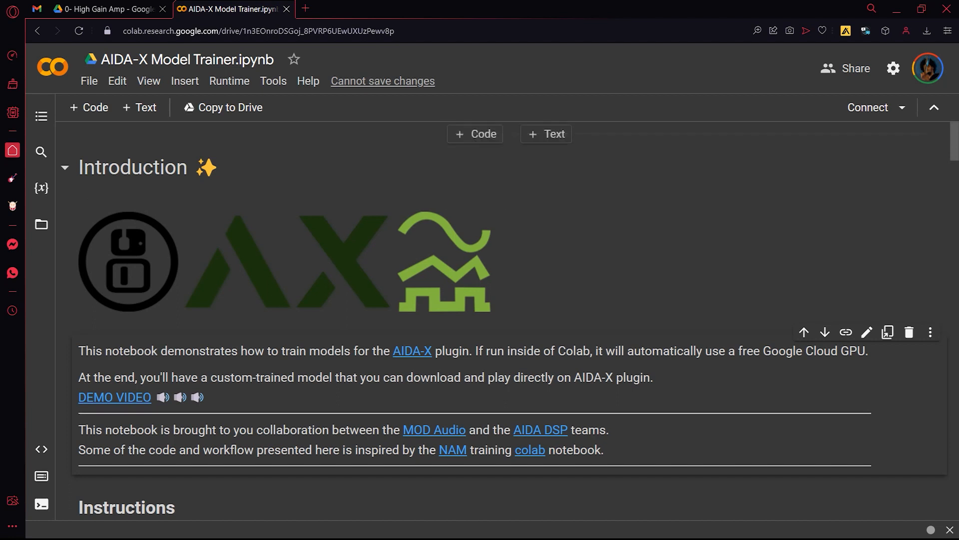
Show the 0- High Gain Amp Drive folder and point out its input.wav and target.wav recordings
left_click(98, 9)
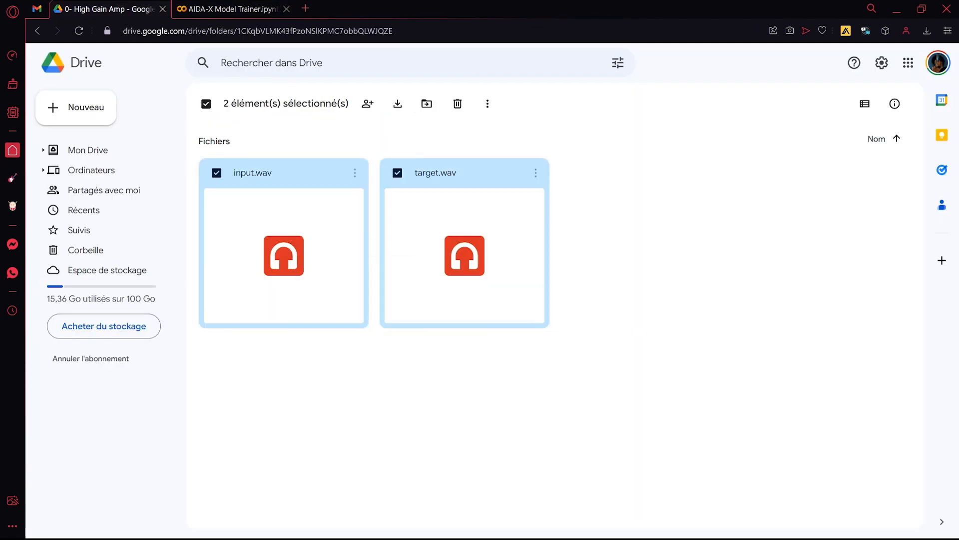
left_click(429, 397)
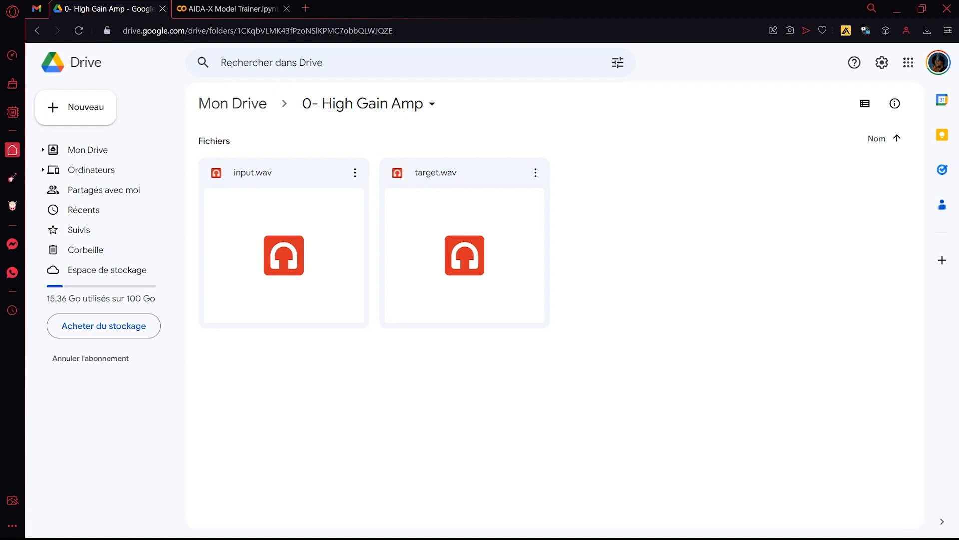
left_click(282, 255)
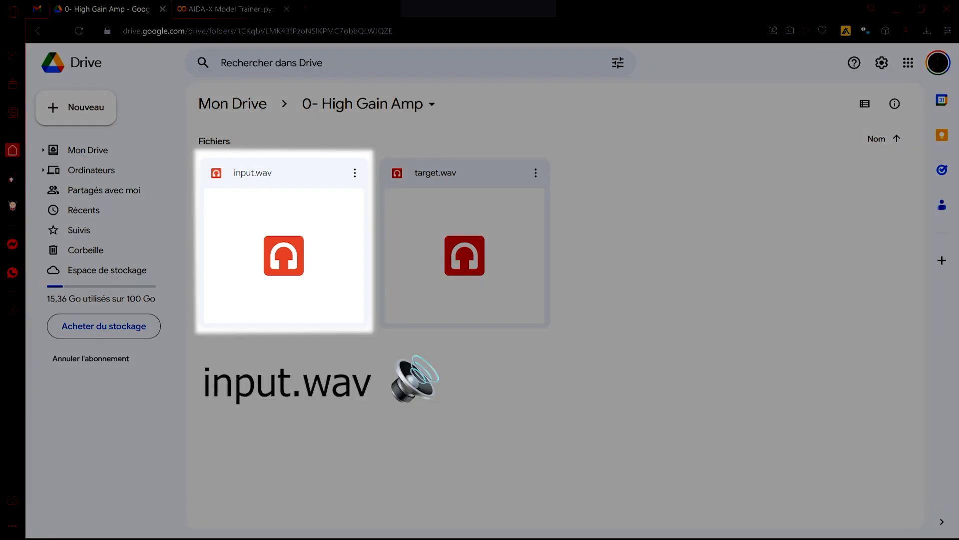
left_click(464, 256)
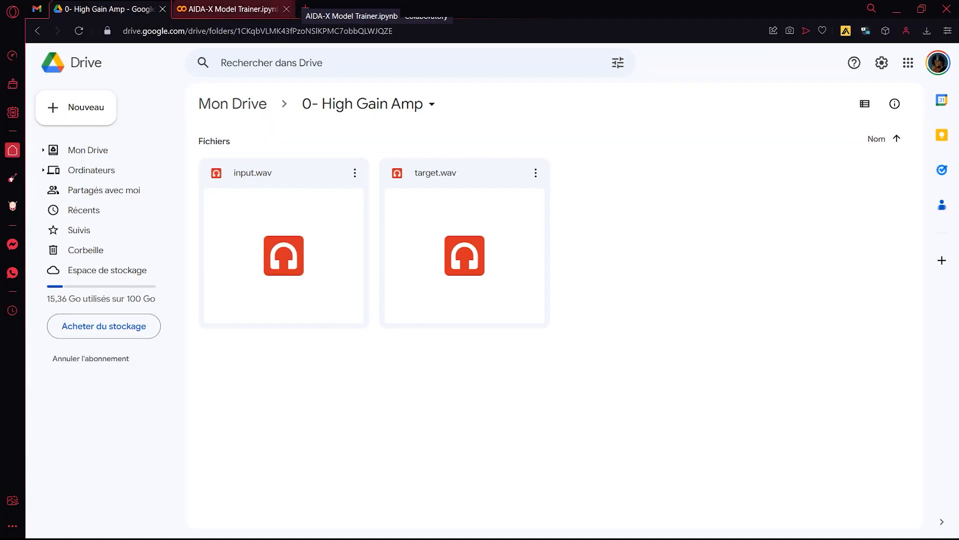
Connect the trainer notebook to a GPU runtime, check Resources usage and reach 0. Set-up
left_click(229, 9)
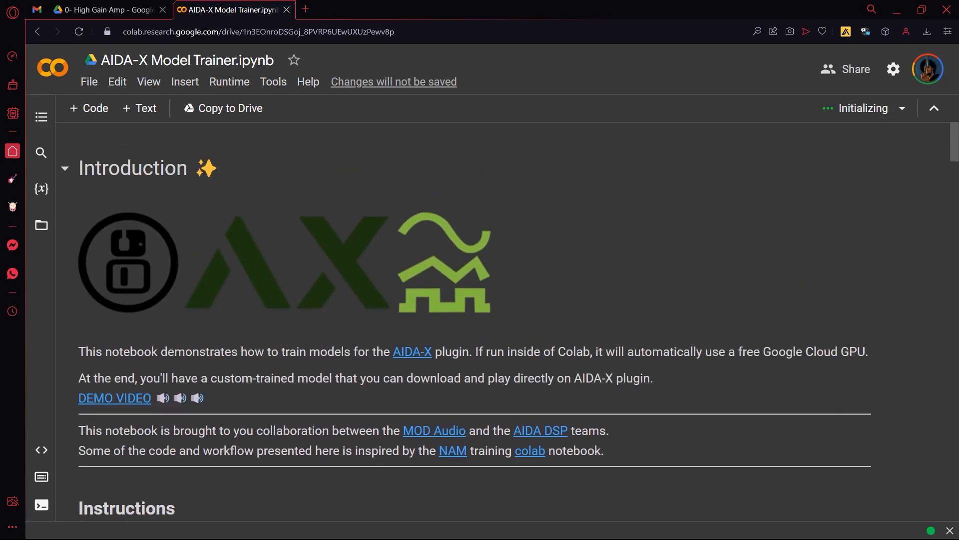
left_click(864, 108)
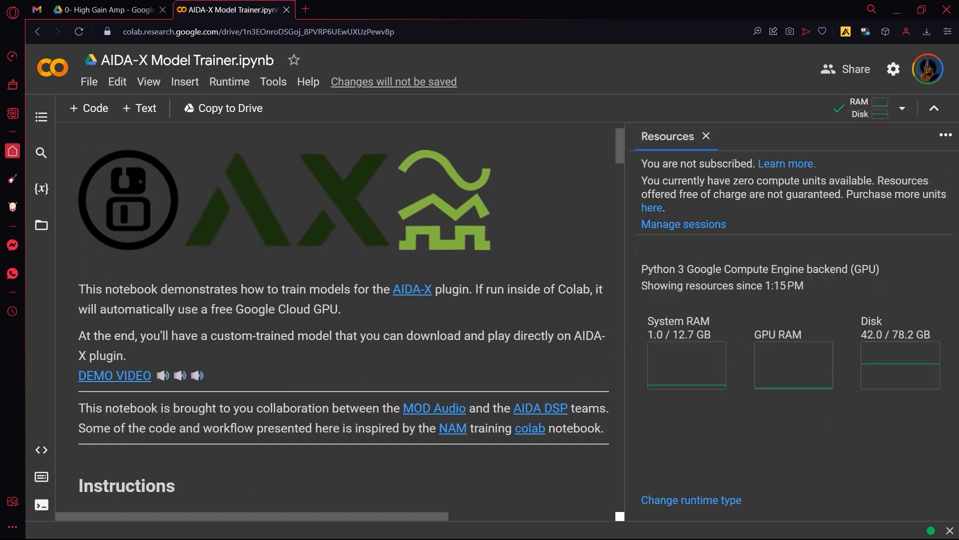
scroll("down", 3)
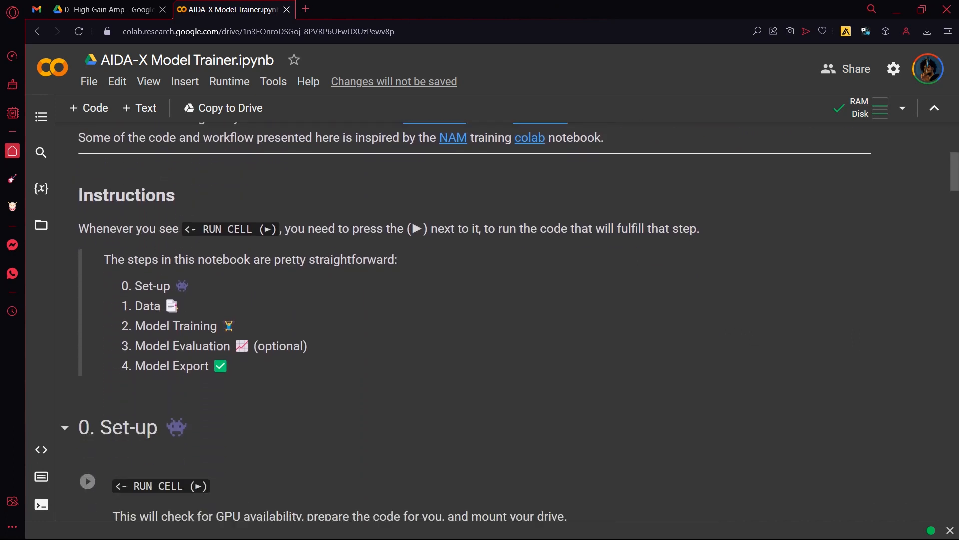
Run the Set-up cell, accept the warning and authorize the Google account to mount Drive
left_click(86, 485)
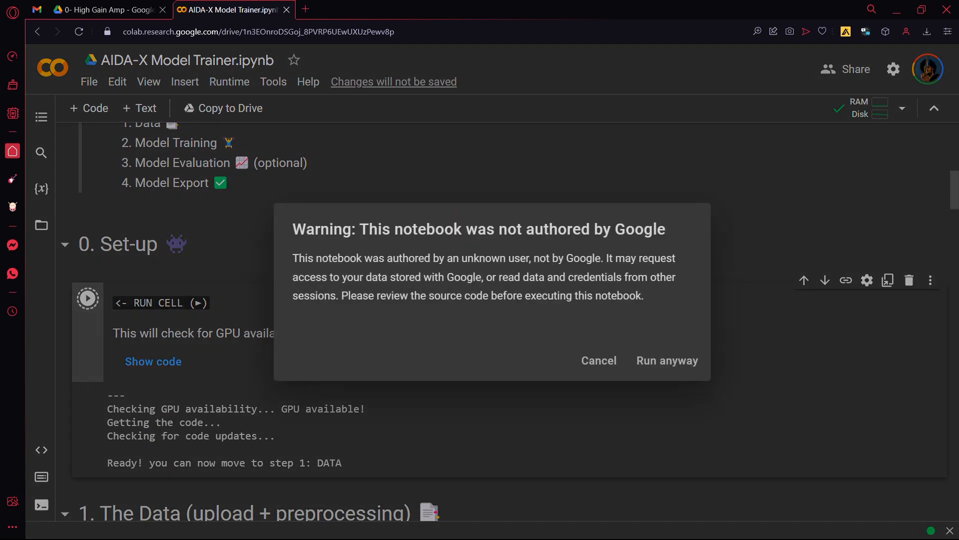
left_click(667, 361)
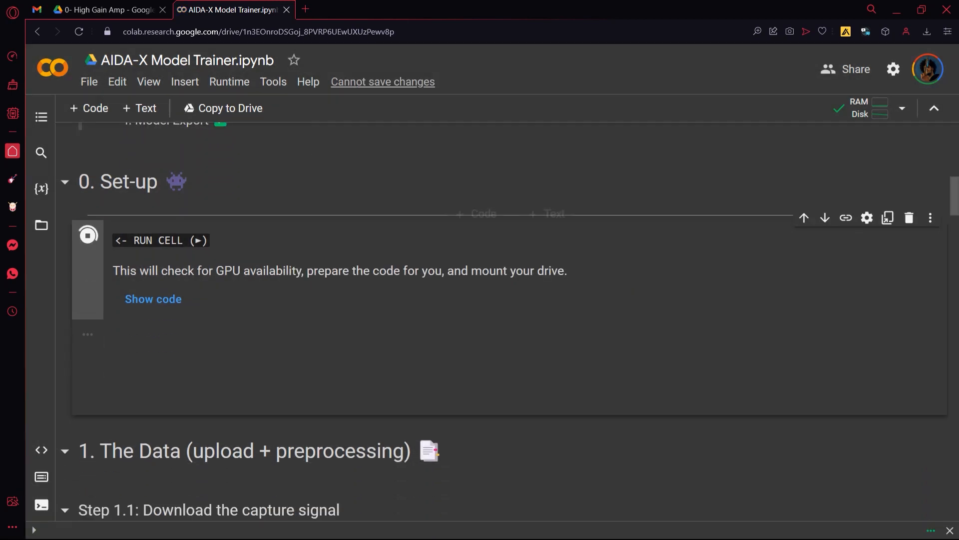
mouse_move(40, 225)
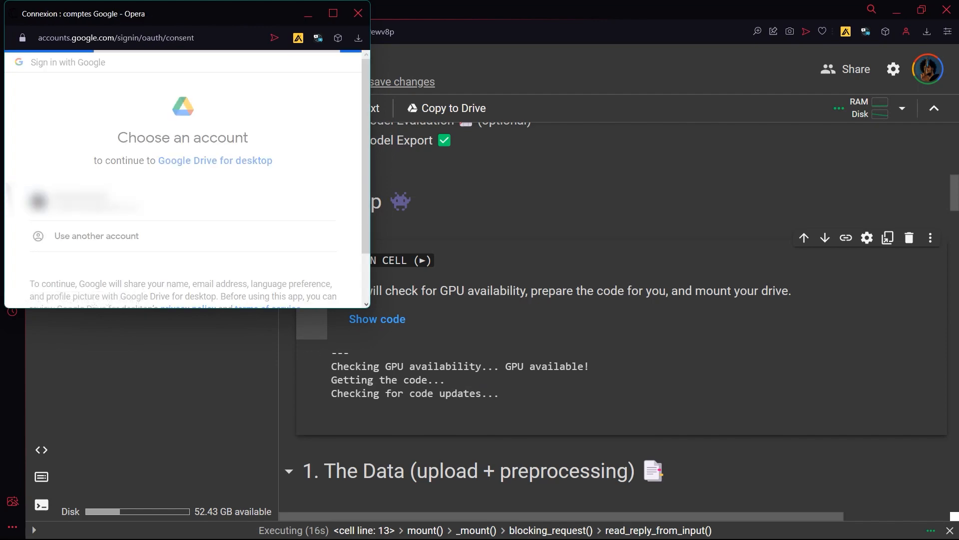
left_click(86, 204)
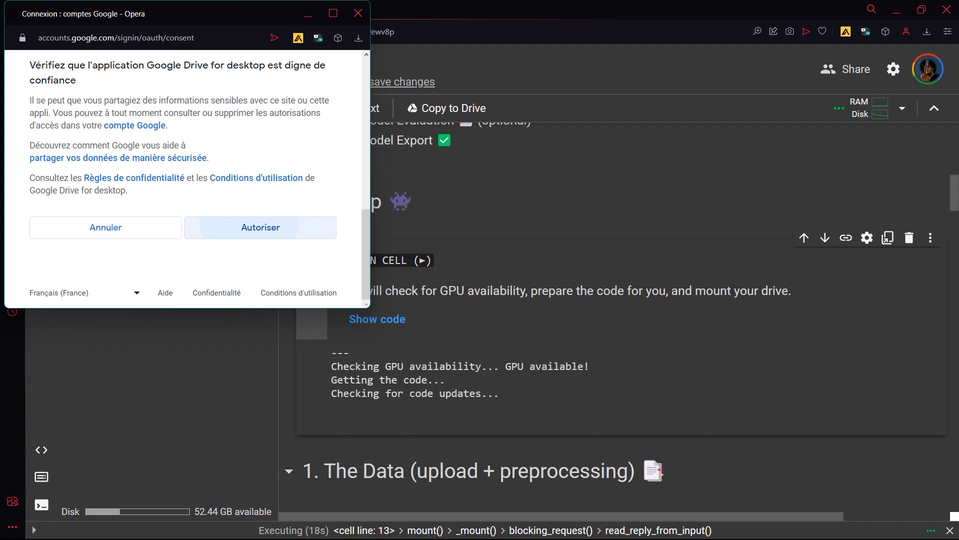
left_click(260, 227)
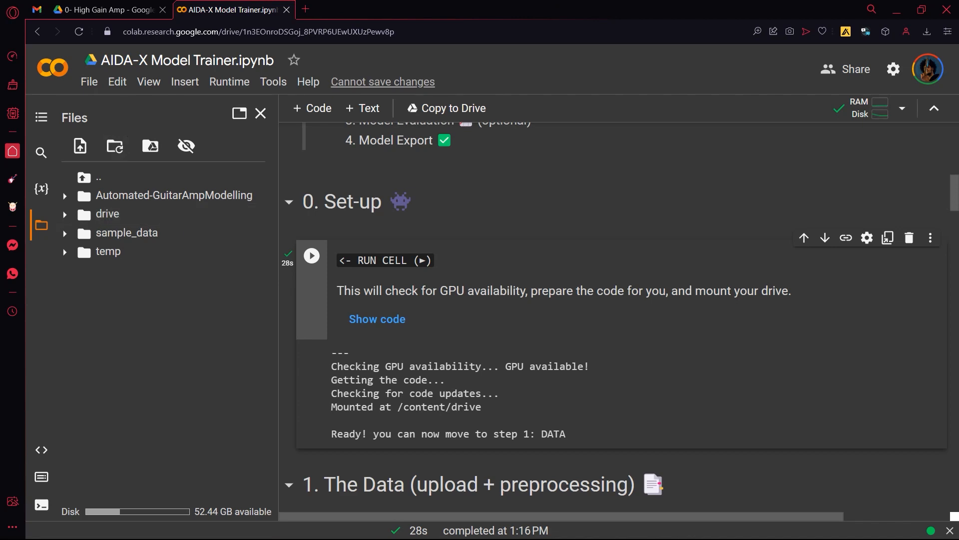
Locate the mounted drive folder to find the 0- High Gain Amp data path
scroll("down", 3)
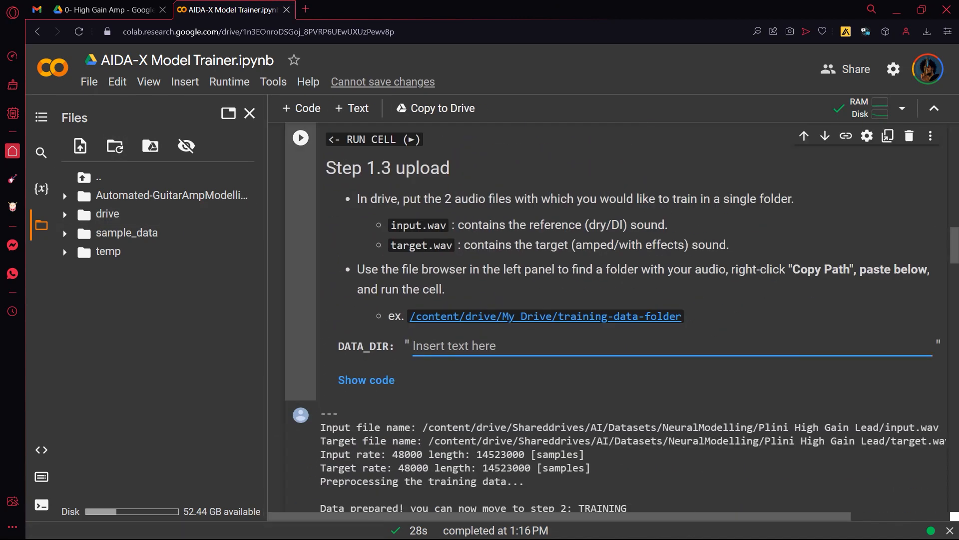
left_click(454, 345)
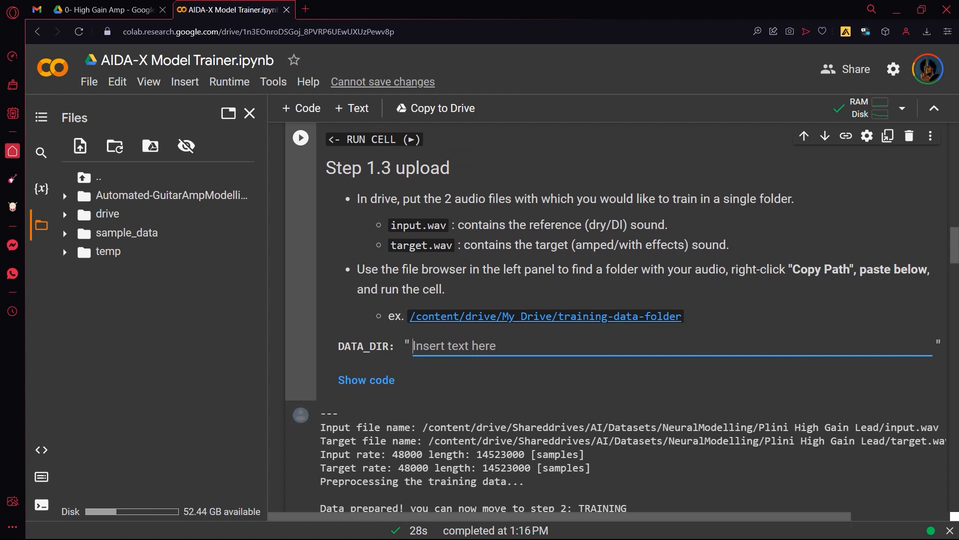
left_click(104, 9)
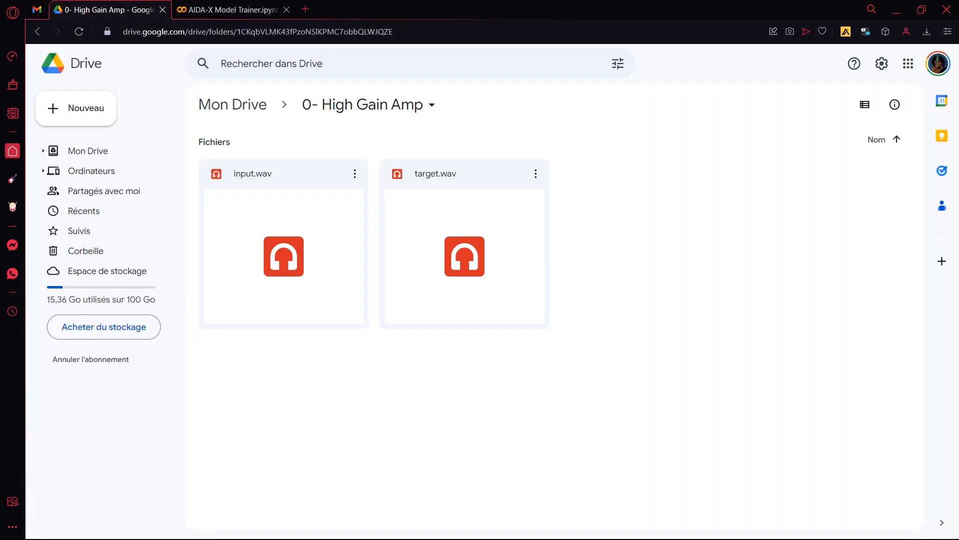
left_click(230, 9)
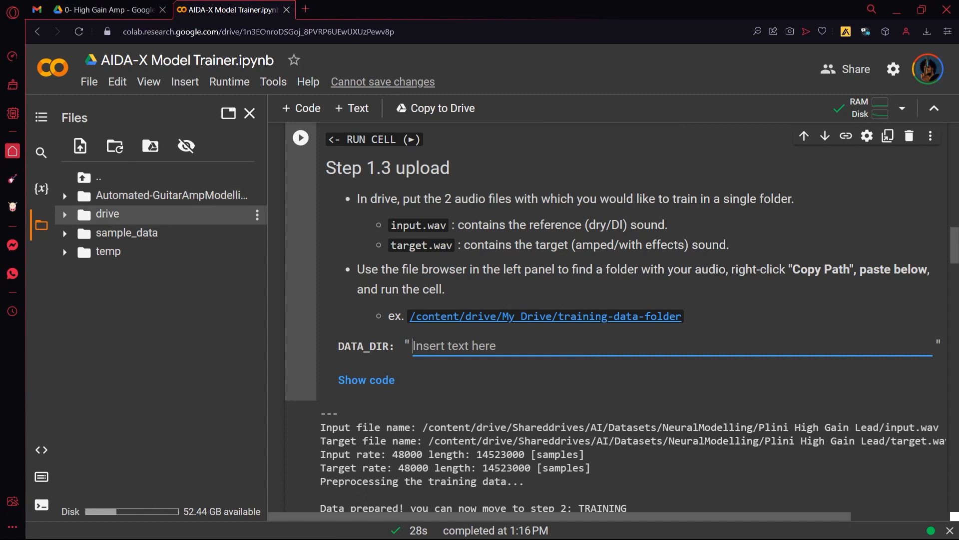
left_click(64, 214)
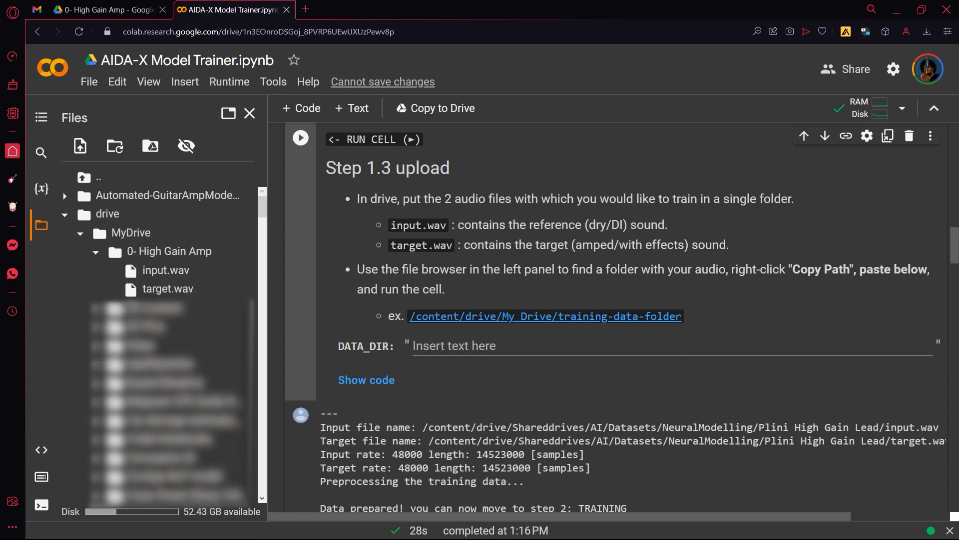
Set DATA_DIR to /content/drive/MyDrive/0- High Gain Amp and prepare the training data
type("/content/drive/MyDrive/0- High Gain Amp")
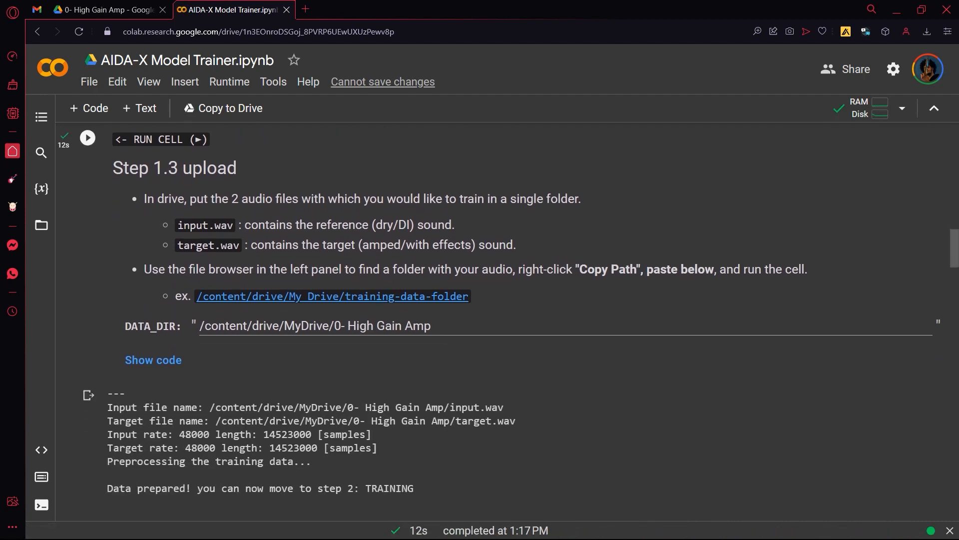
scroll("down", 3)
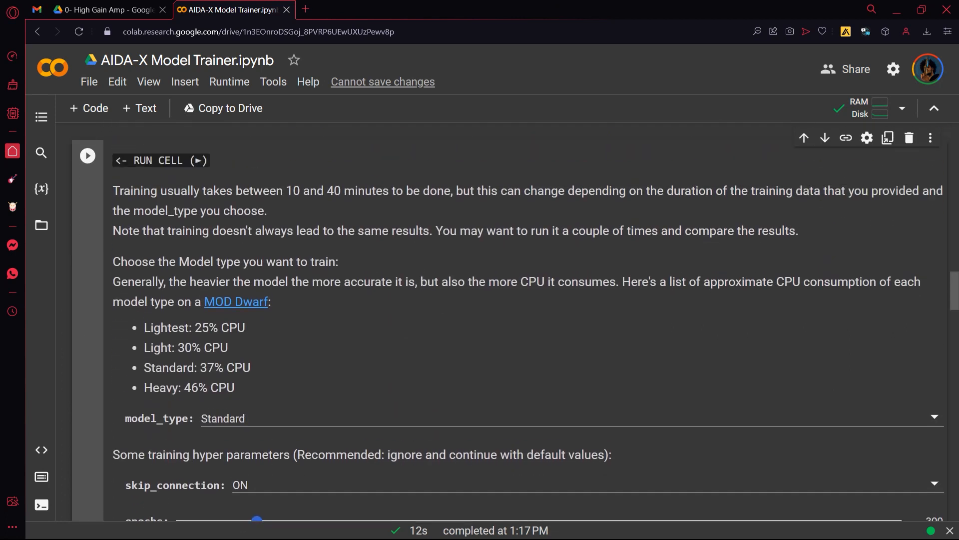
Train the Standard model for 300 epochs, producing 0- High Gain Amp_LSTM-16
scroll("down", 3)
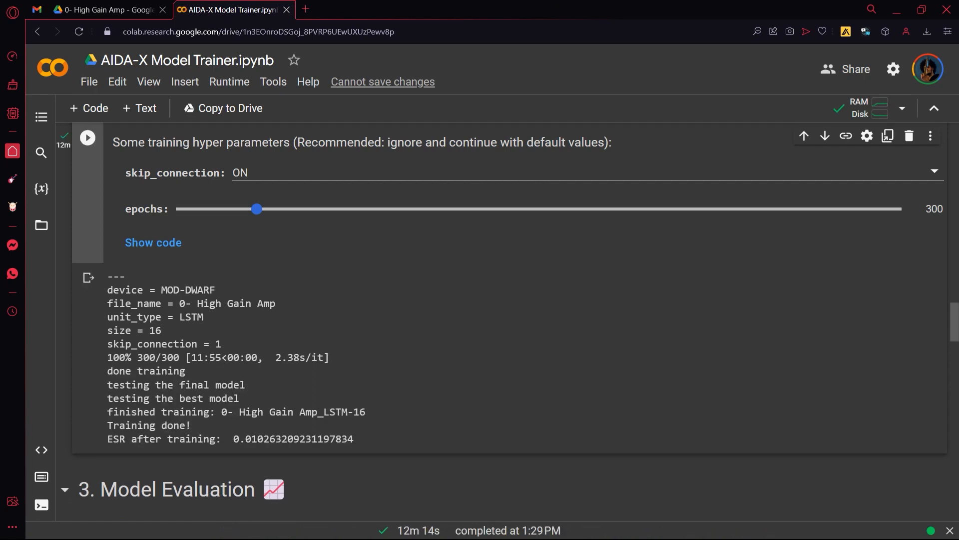
Run Model Evaluation, view the signal plot and play the DRY, TARGET, PREDICTED and Difference clips
scroll("down", 3)
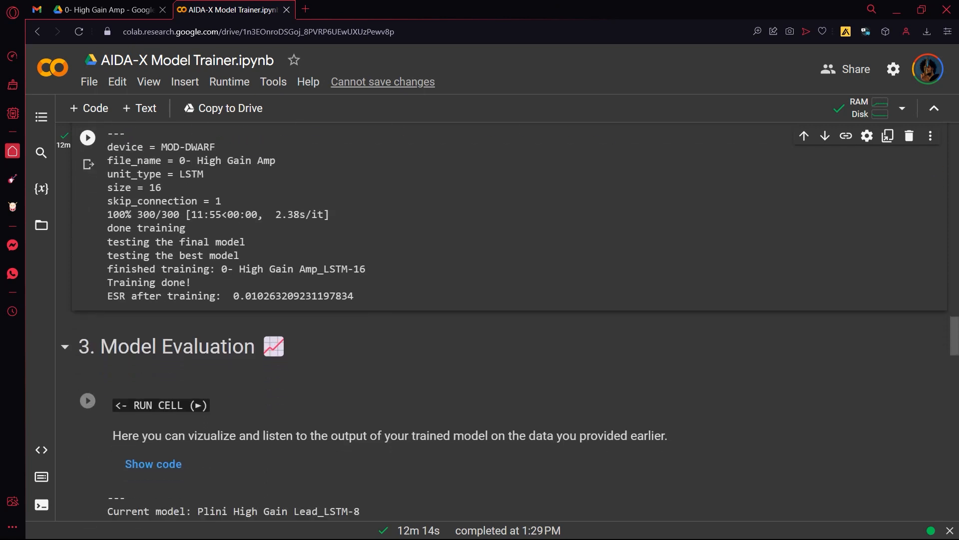
scroll("down", 3)
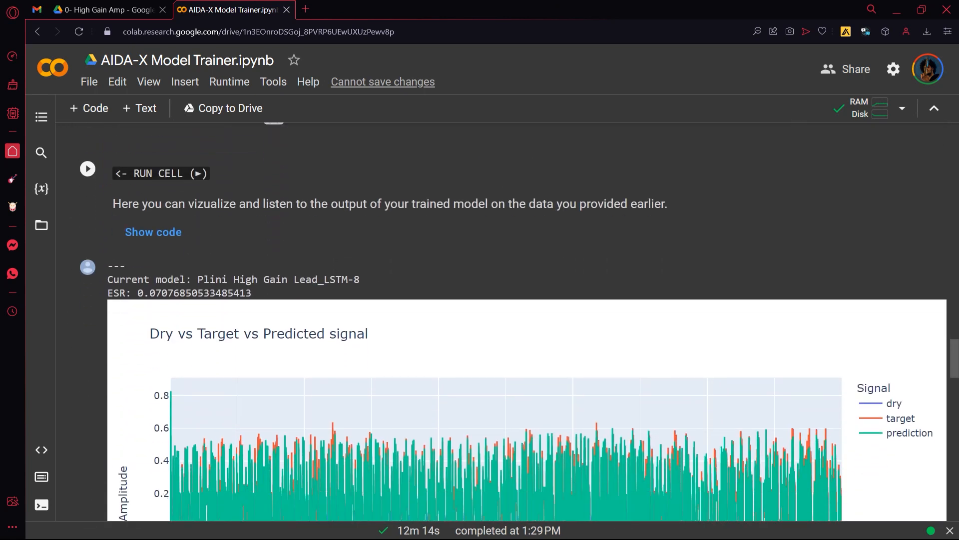
left_click(87, 168)
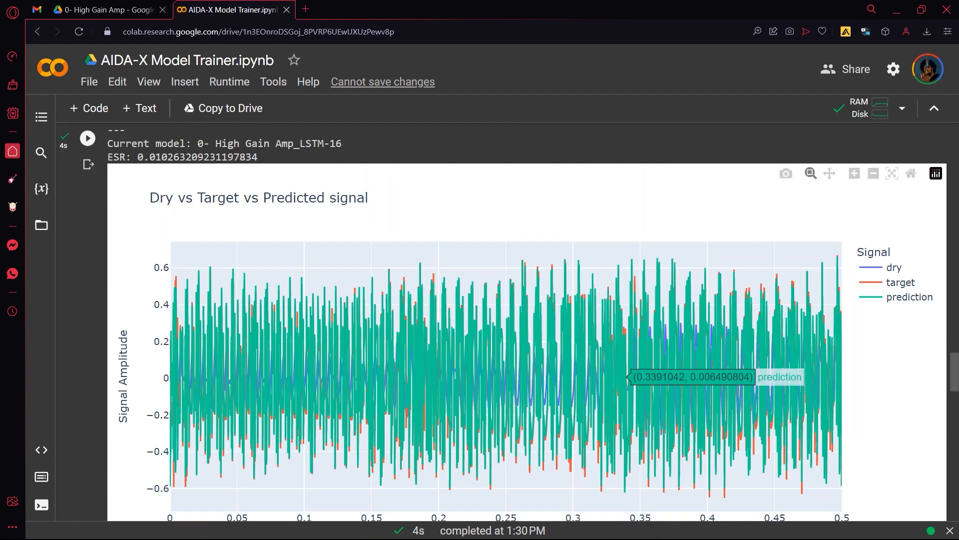
scroll("down", 3)
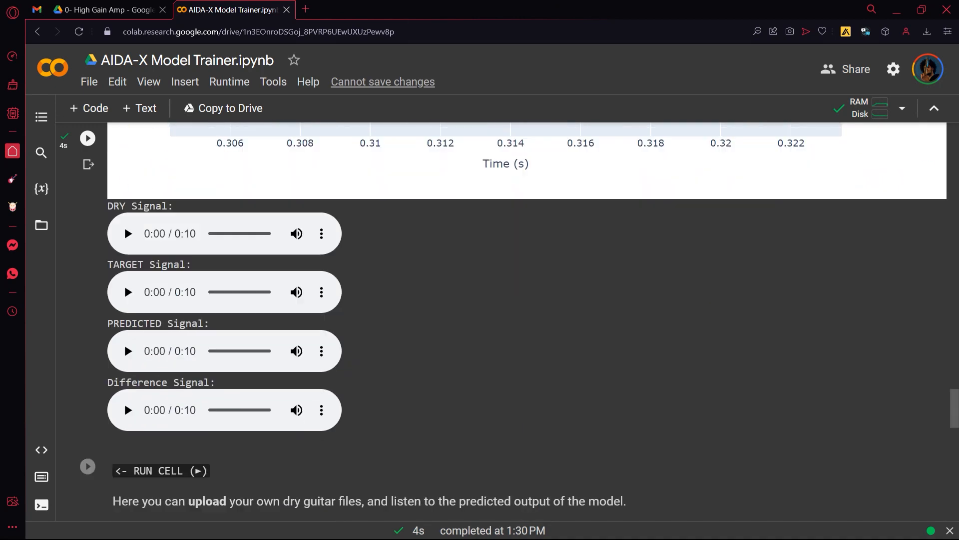
left_click(127, 410)
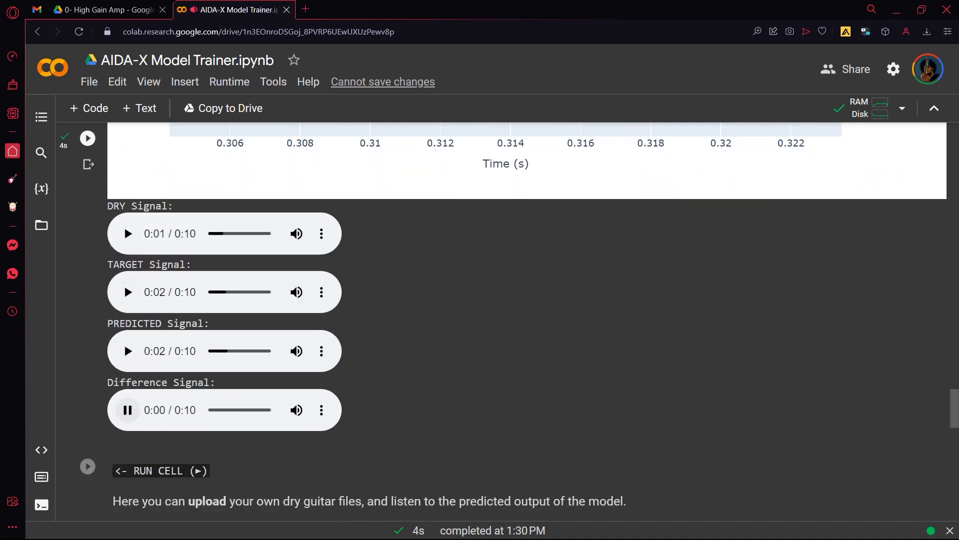
scroll("down", 3)
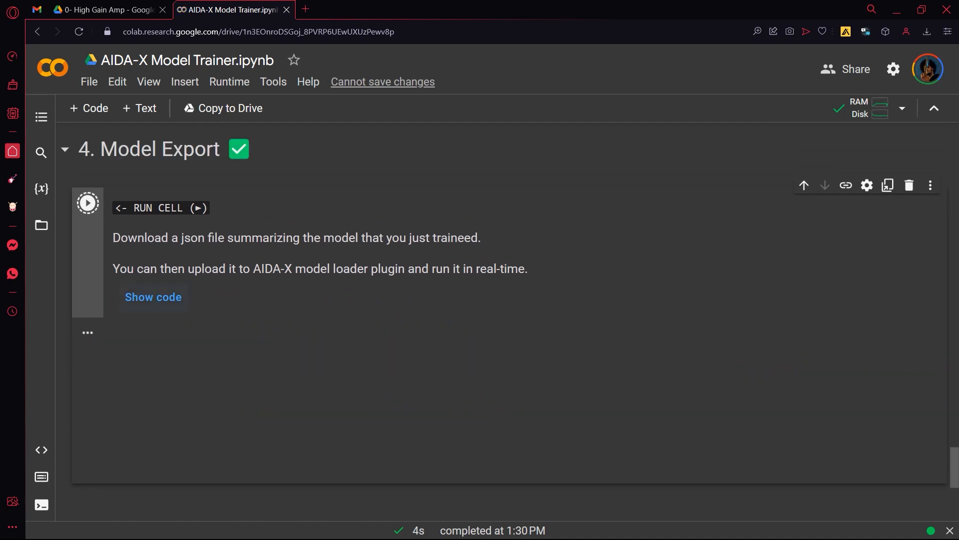
Export and download the trained model as 0- High Gain Amp_LSTM-16.json
left_click(87, 203)
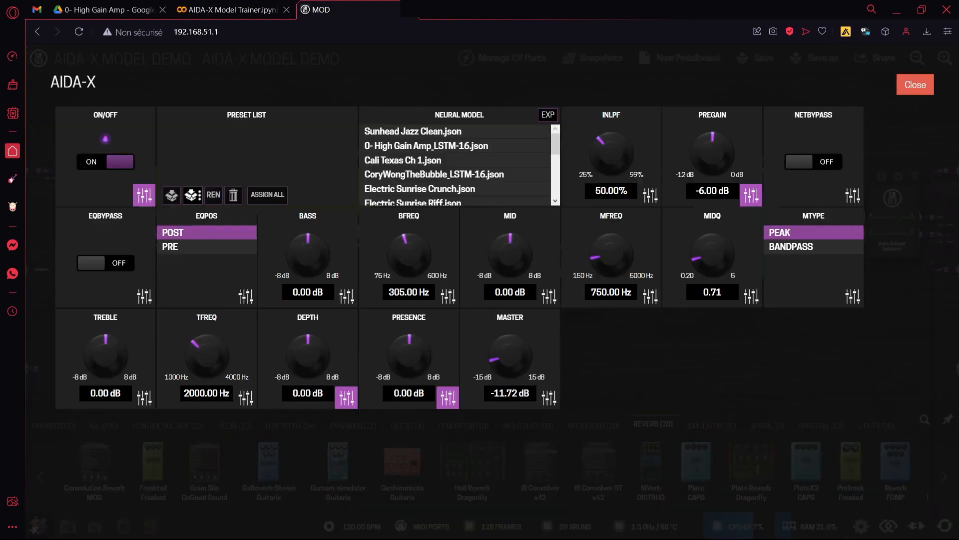
Confirm the new JSON among AIDA-X's neural models and return to the pedalboard
left_click(914, 84)
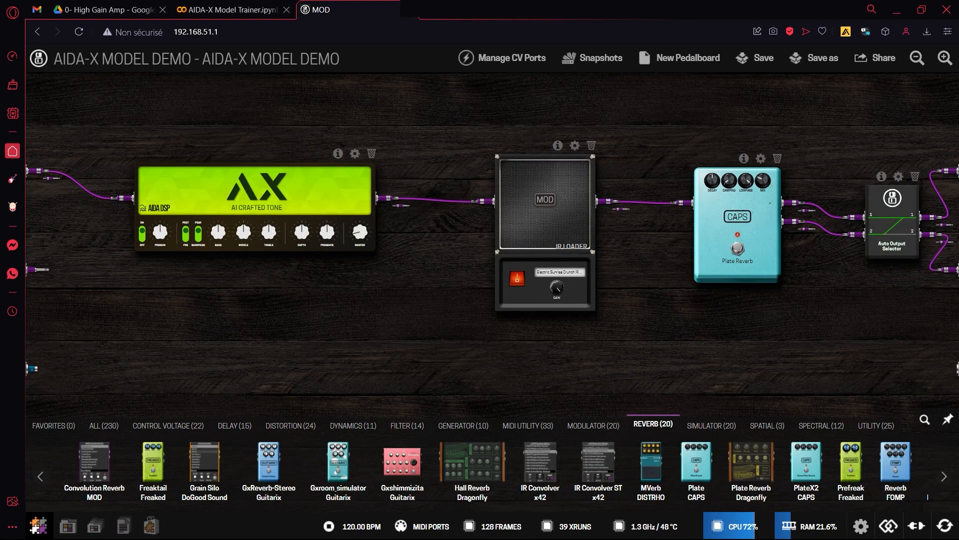